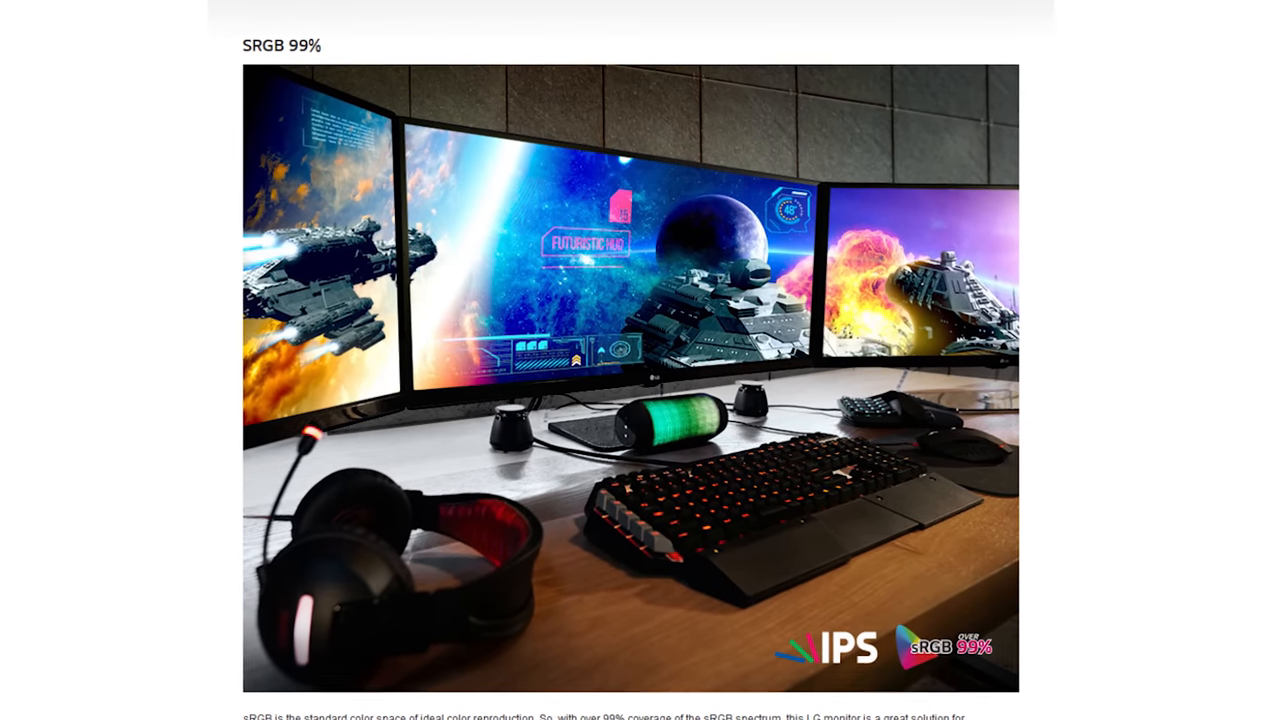
Browse and scroll through the XSplit download page.
{"action": "scroll", "scroll_direction": "down", "scroll_amount": 3}
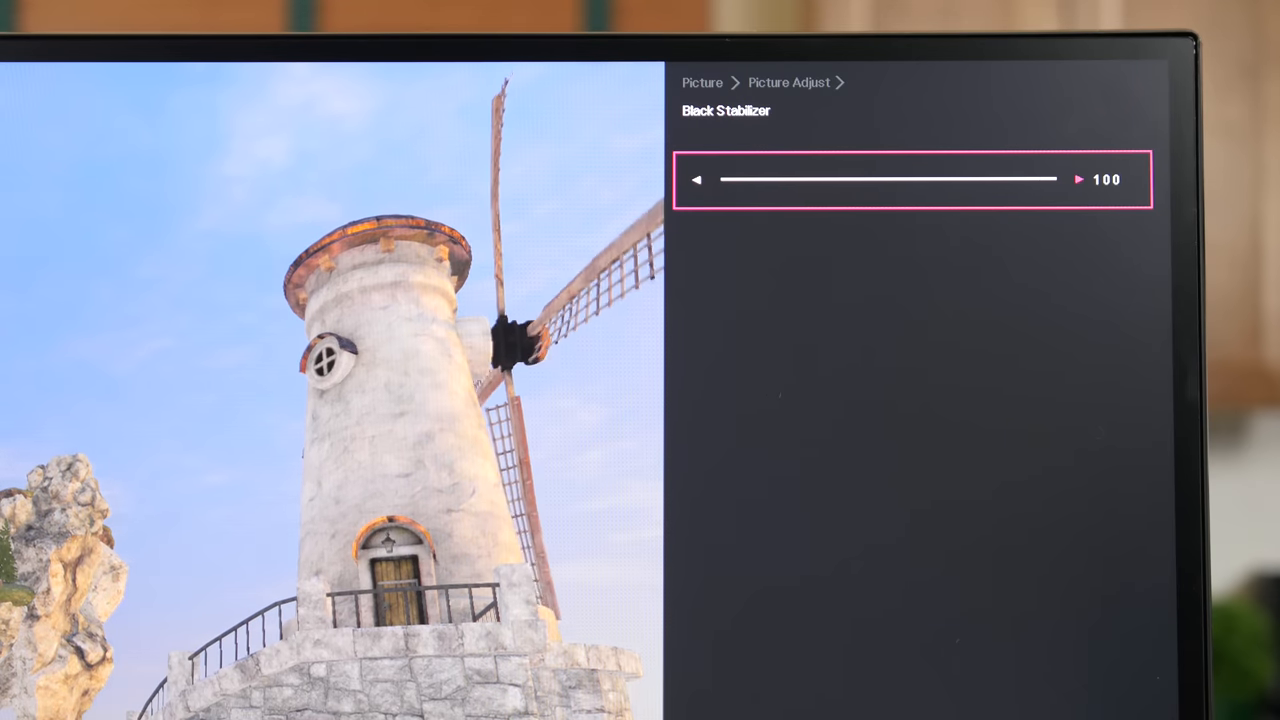
{"action": "left_click", "coordinate": [696, 180]}
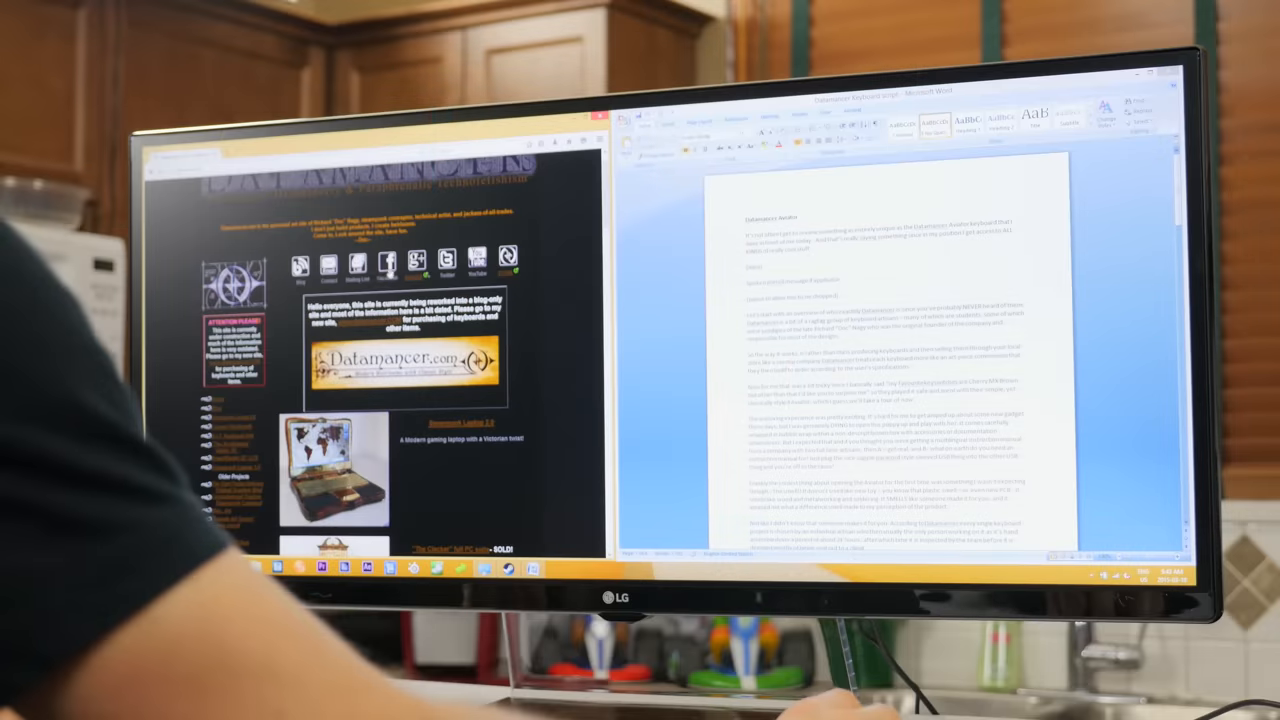
{"action": "scroll", "scroll_direction": "down", "scroll_amount": 3}
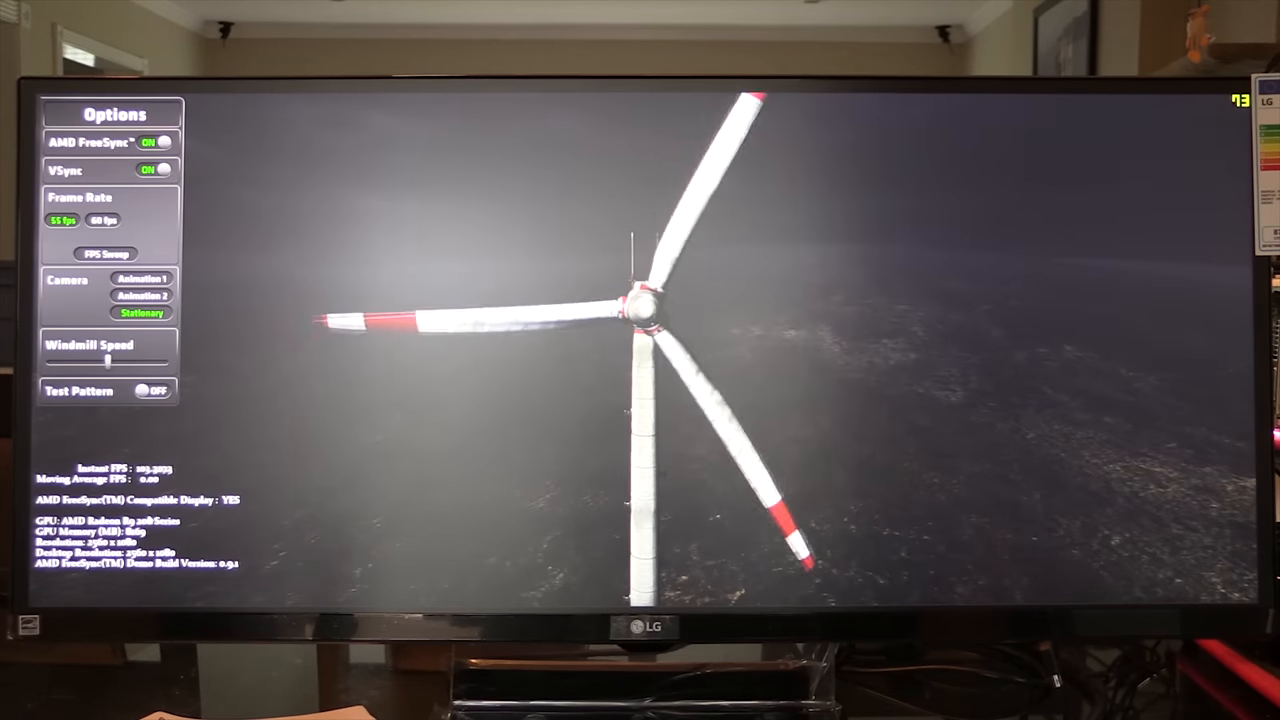
{"action": "left_click", "coordinate": [152, 168]}
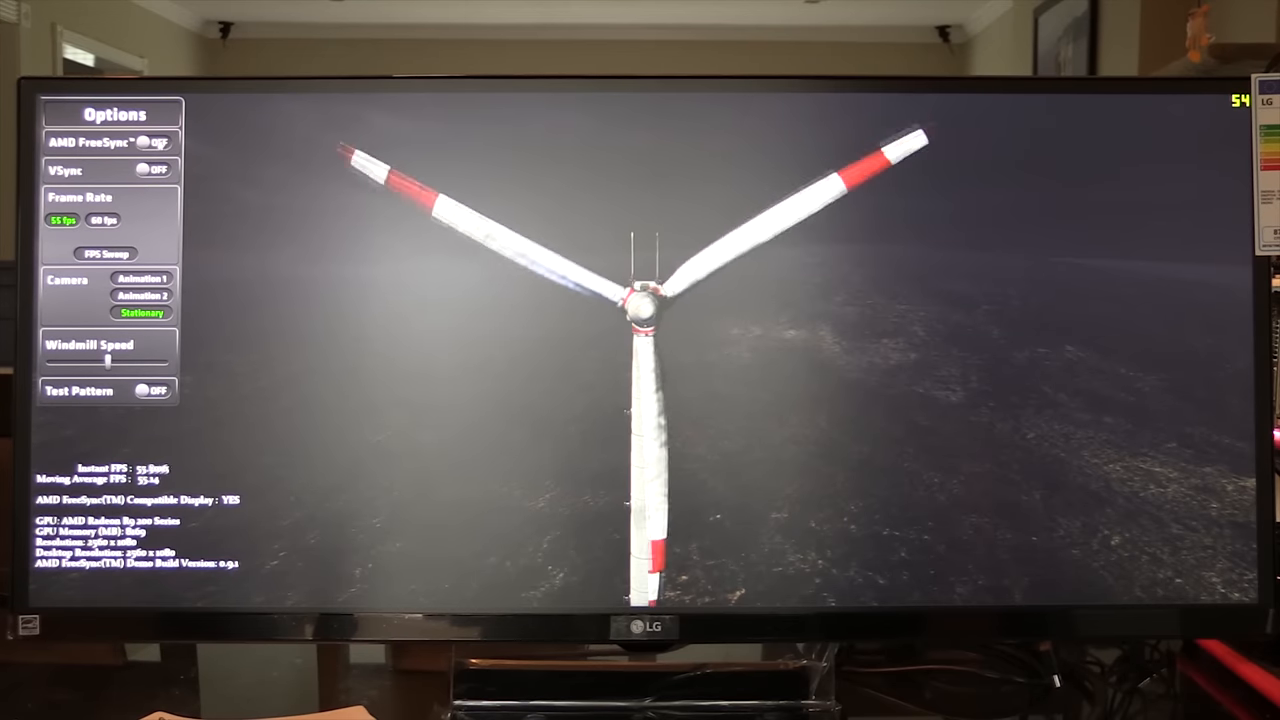
{"action": "left_click", "coordinate": [152, 144]}
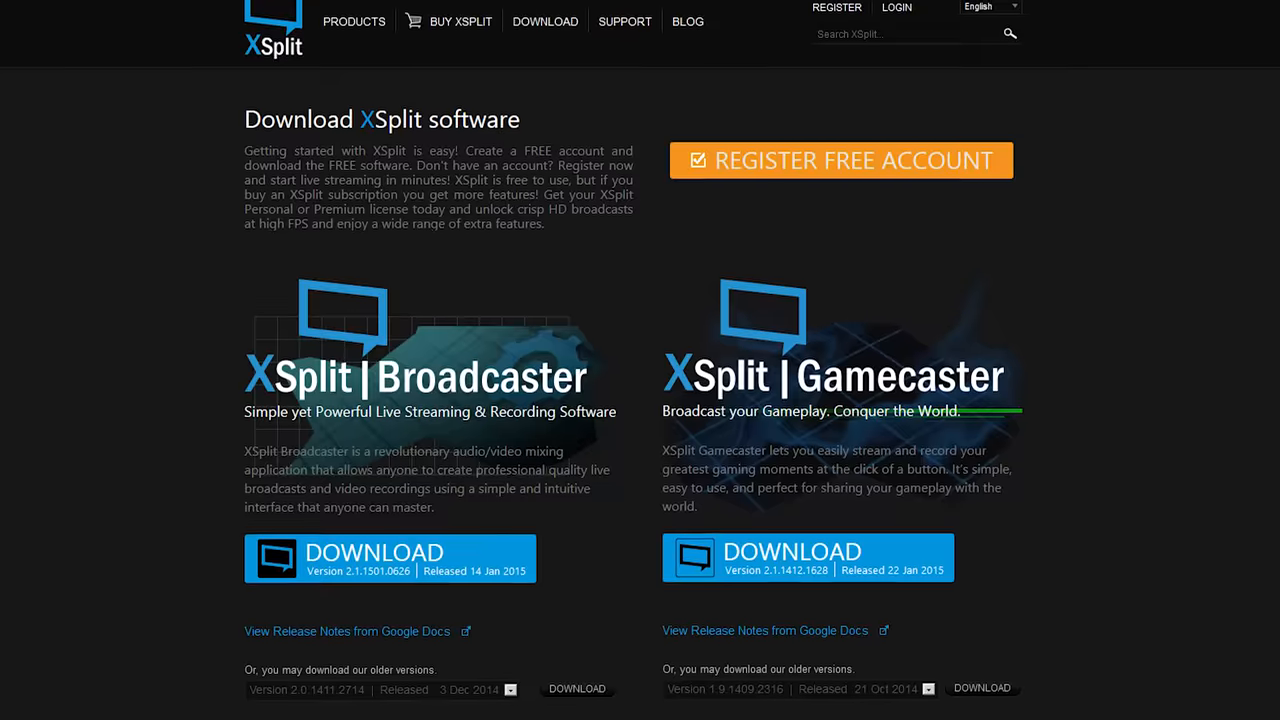
{"action": "scroll", "scroll_direction": "down", "scroll_amount": 3}
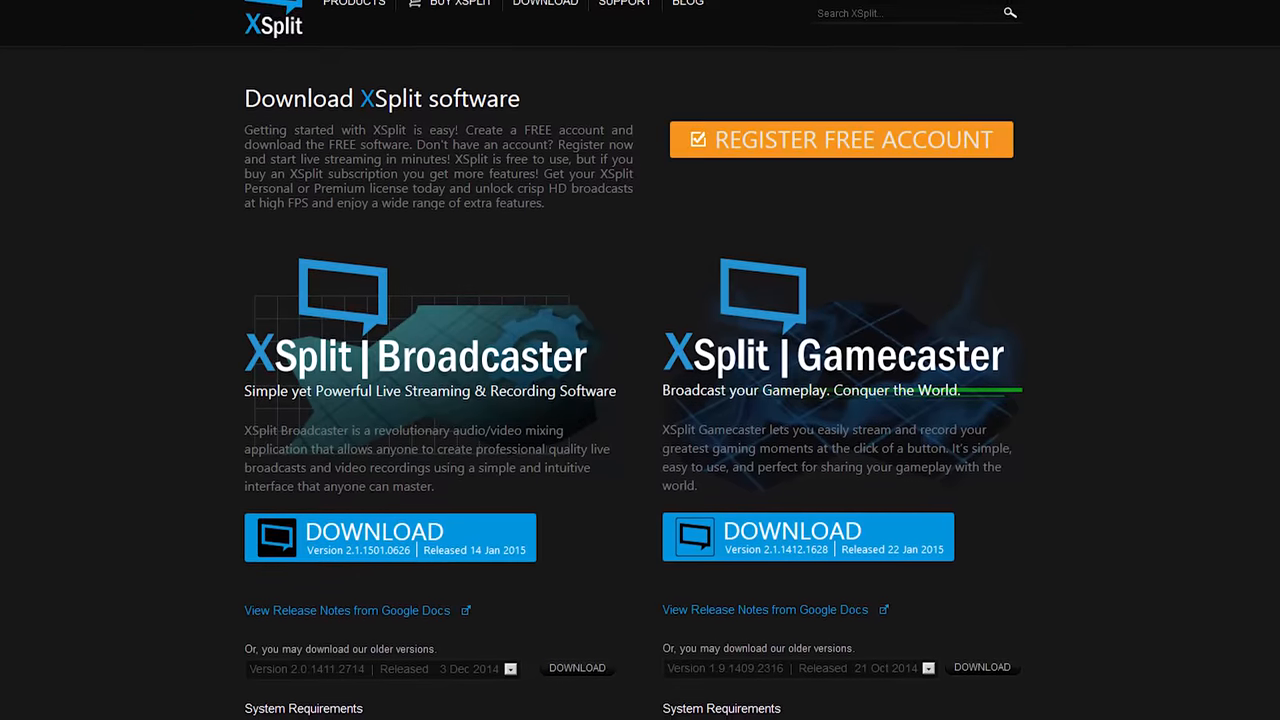
{"action": "scroll", "scroll_direction": "down", "scroll_amount": 3}
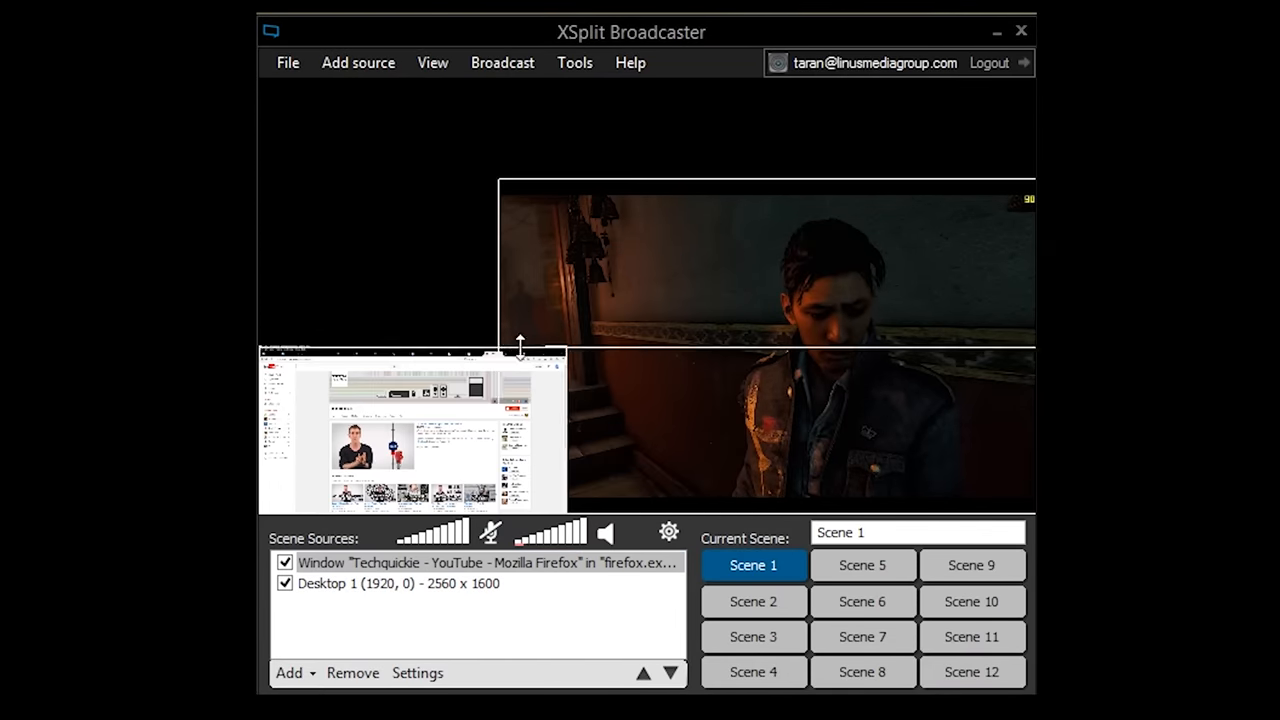
Switch XSplit Broadcaster to Scene 2 with the Techquickie YouTube browser capture.
{"action": "left_click", "coordinate": [752, 600]}
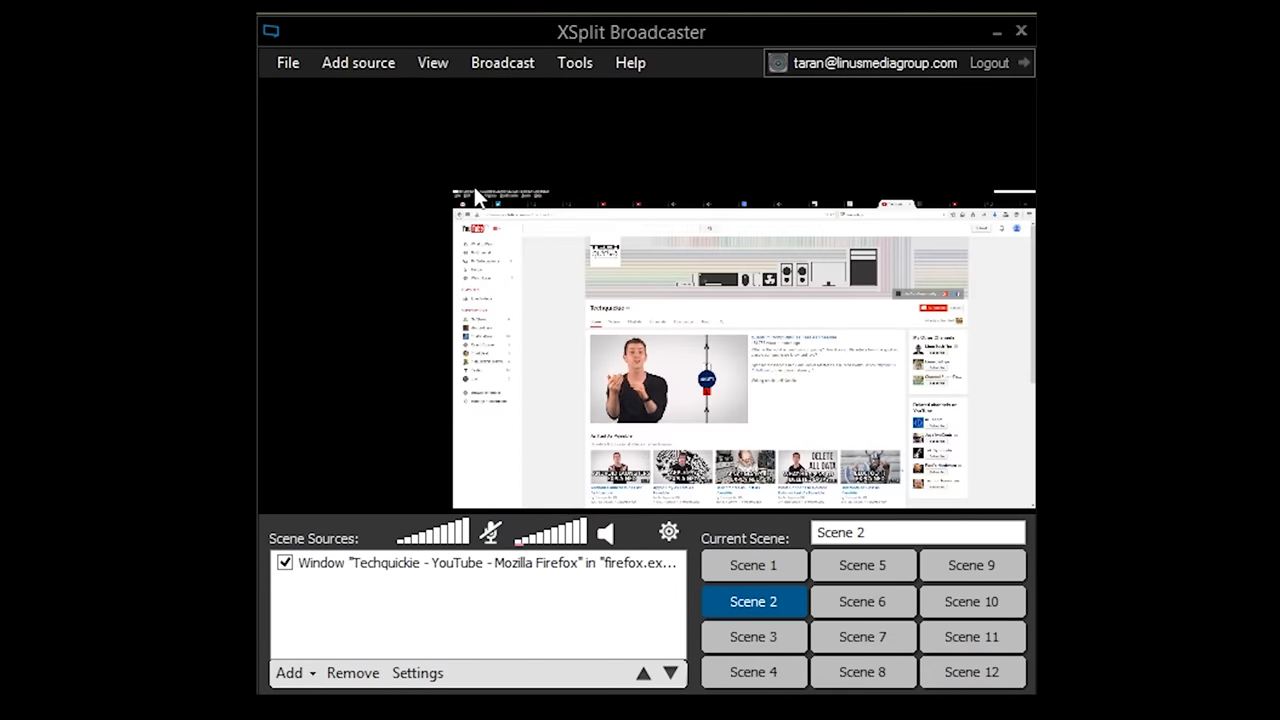